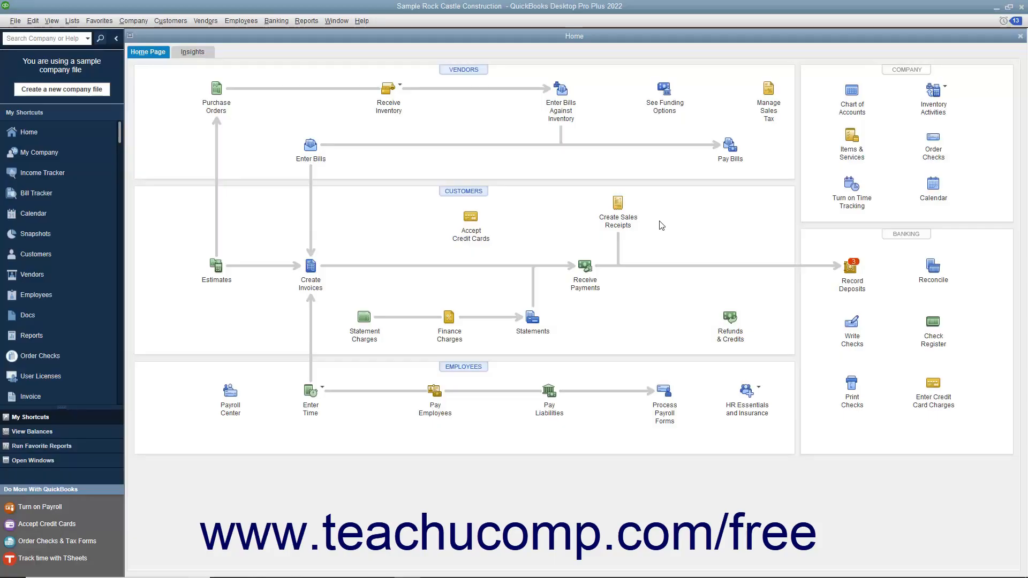
mouse_move(618, 202)
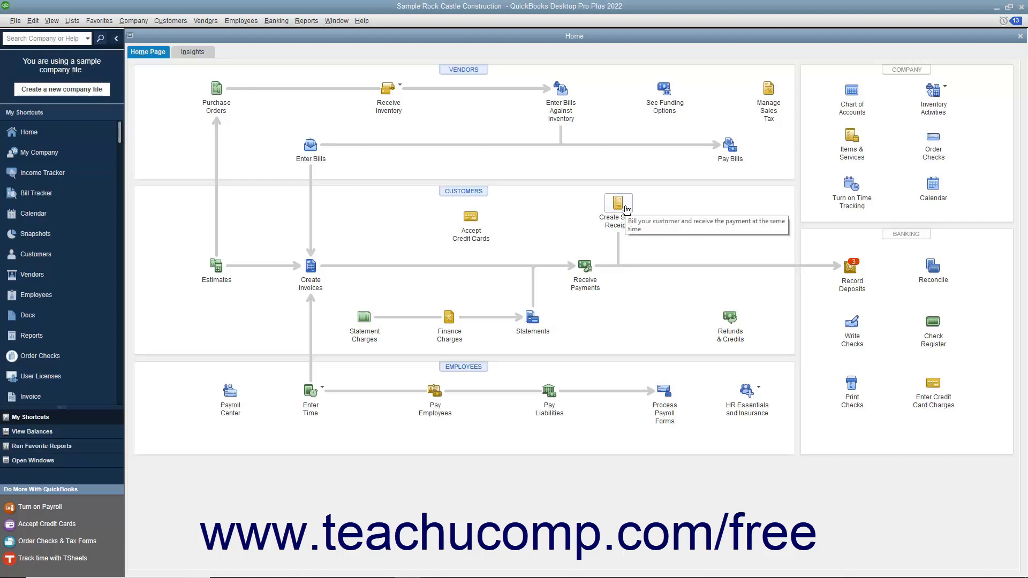
mouse_move(406, 256)
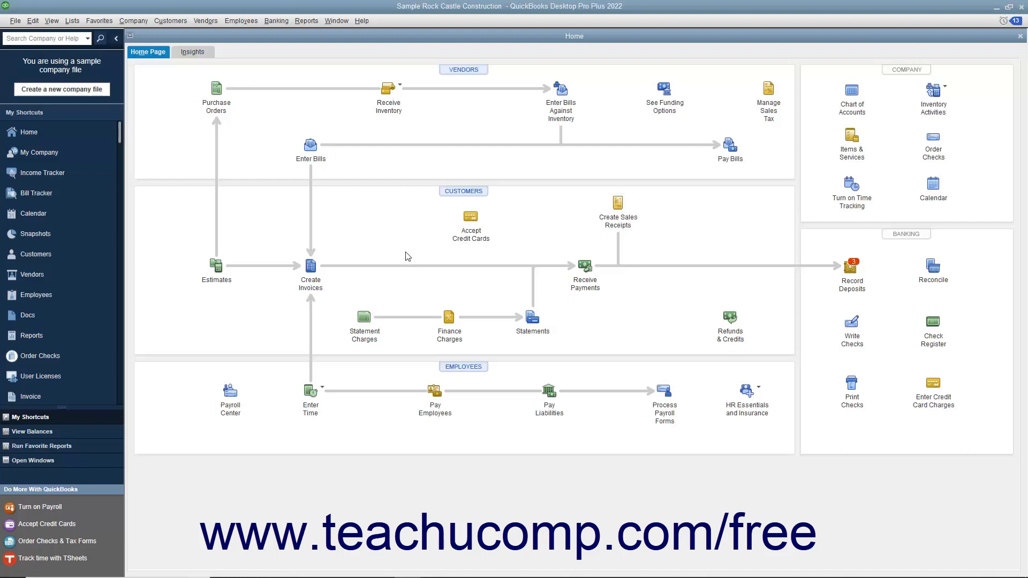
mouse_move(310, 265)
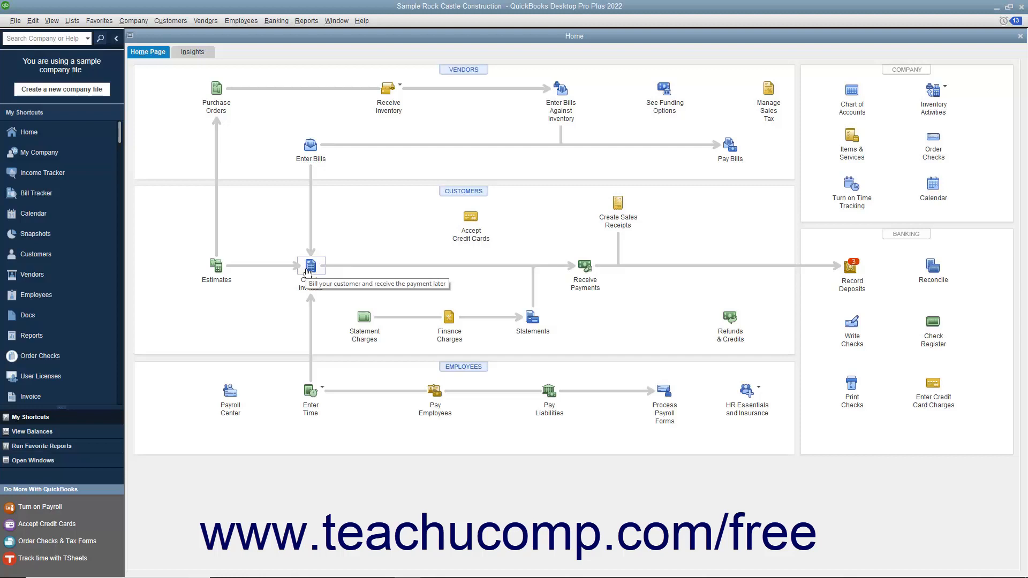
mouse_move(584, 265)
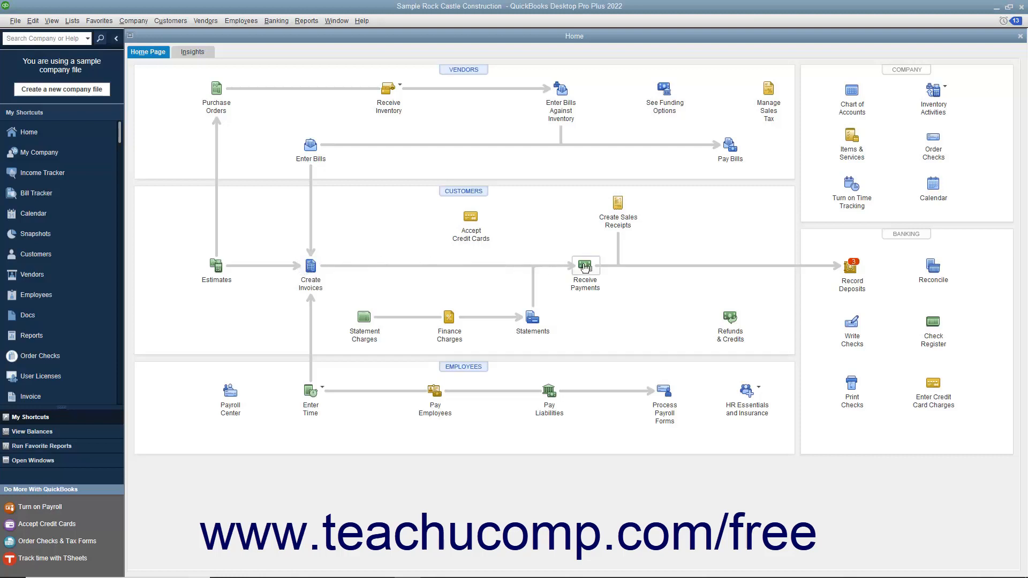
mouse_move(585, 266)
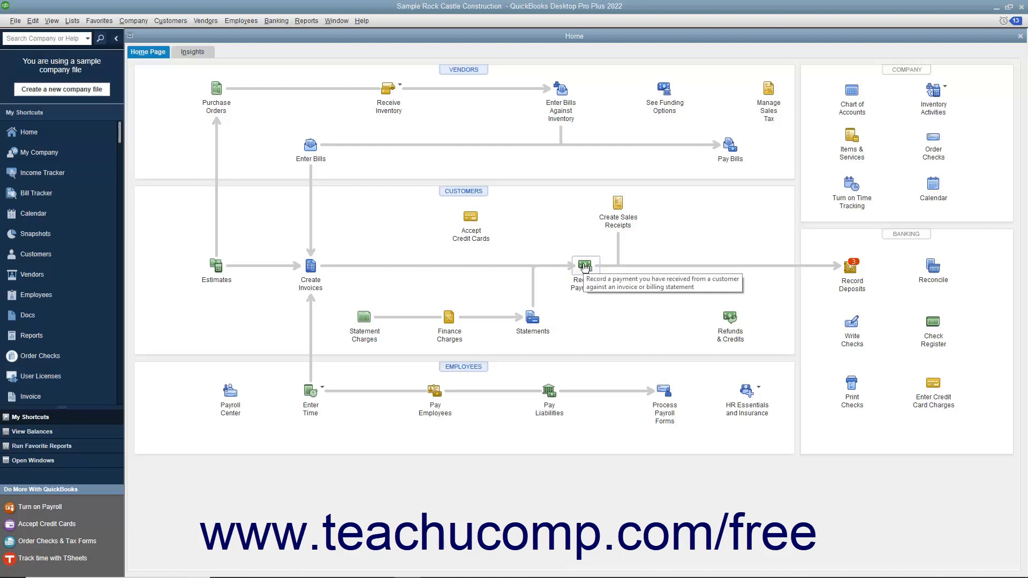
mouse_move(216, 159)
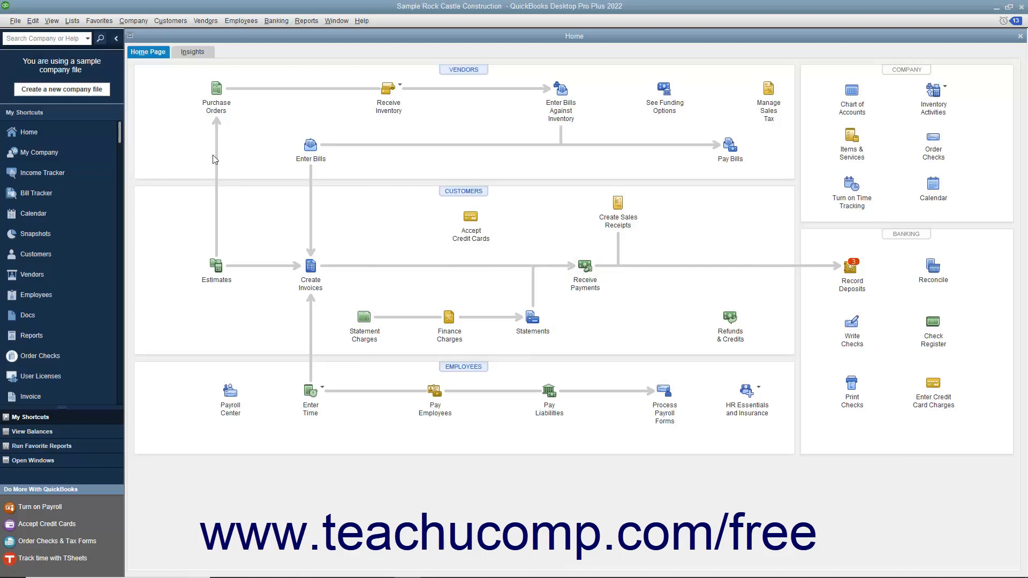
Start a new customer payment via Customers > Receive Payments.
click(170, 21)
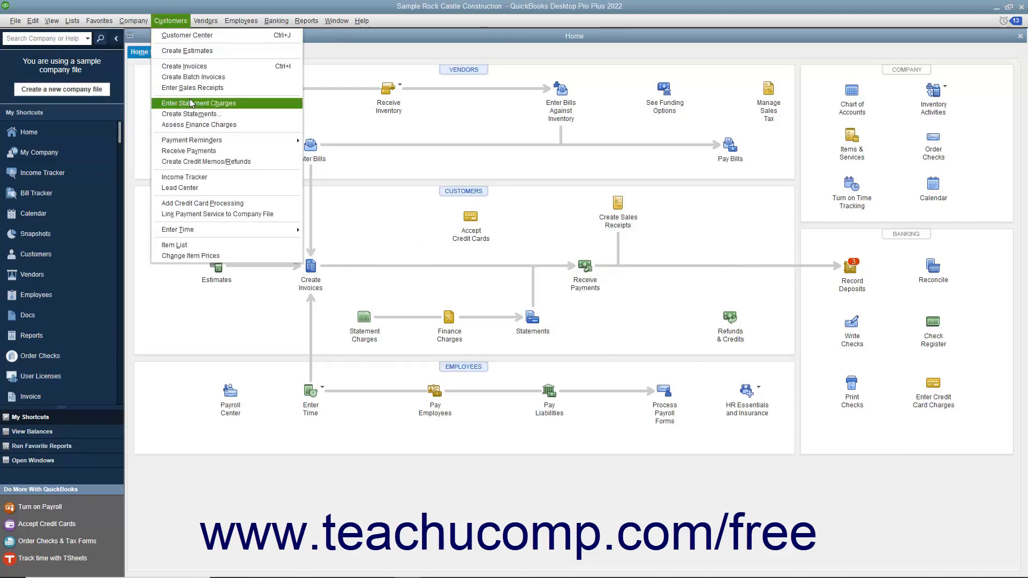
mouse_move(188, 151)
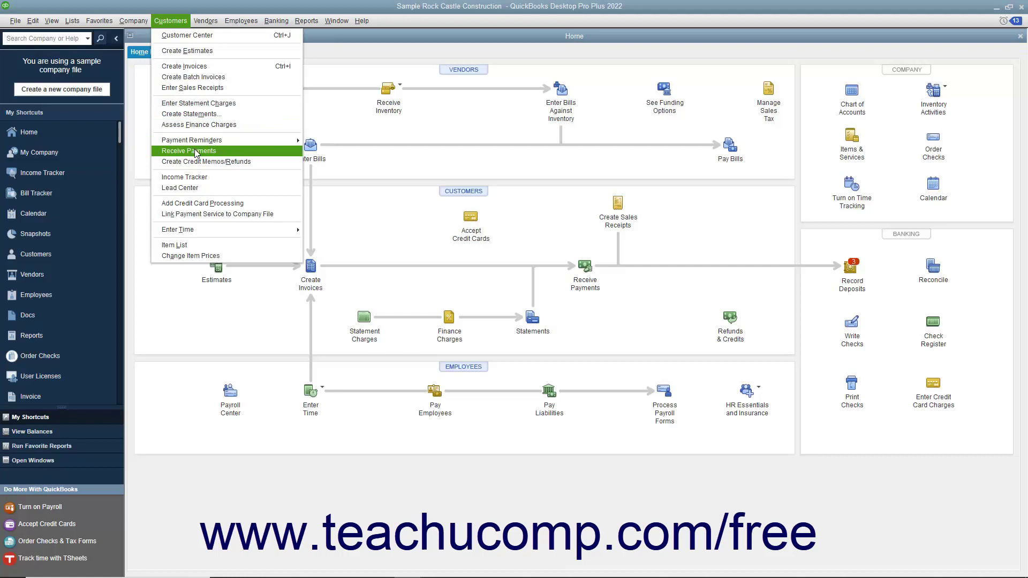
click(188, 150)
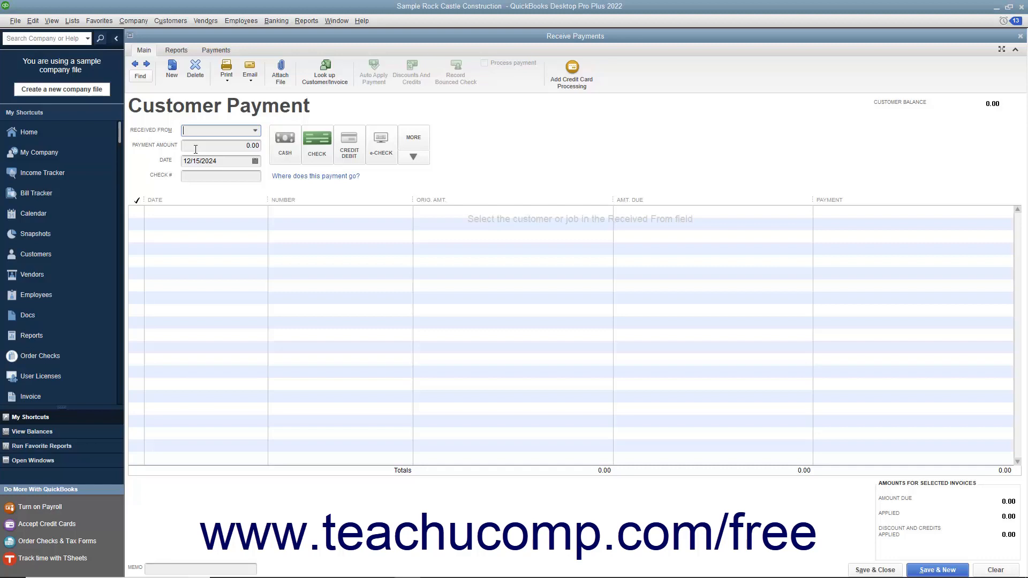
mouse_move(256, 135)
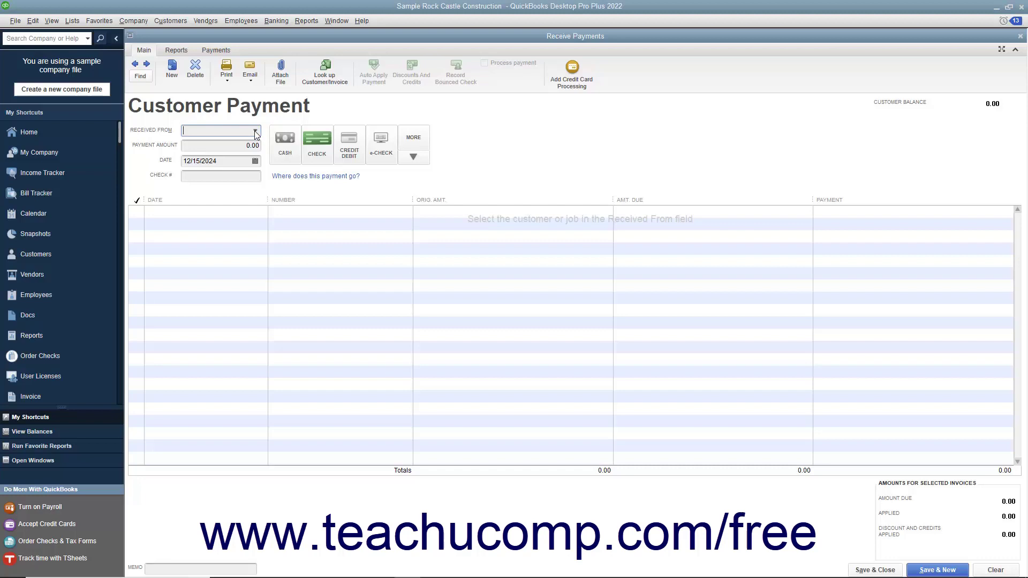
click(256, 131)
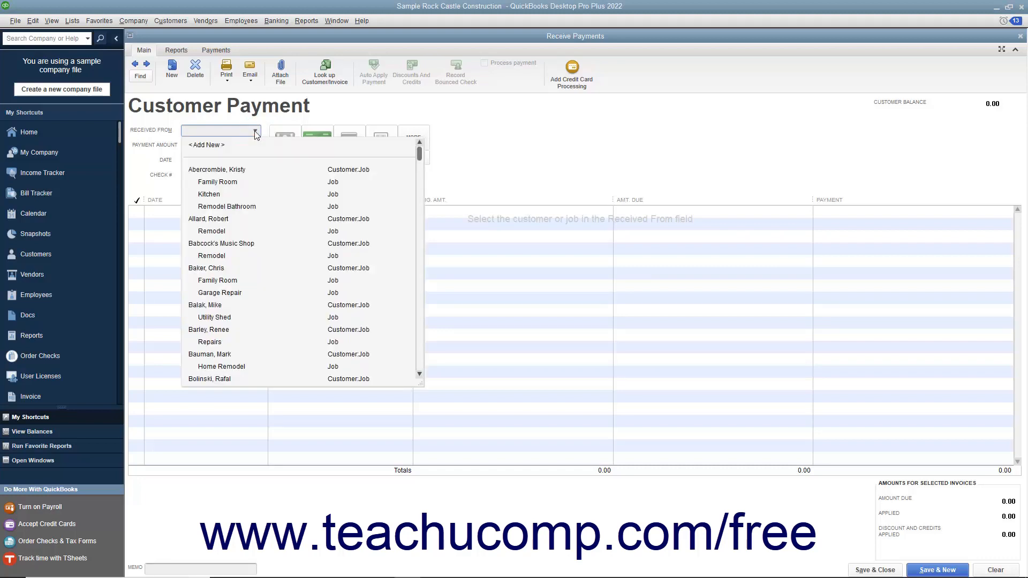
click(216, 169)
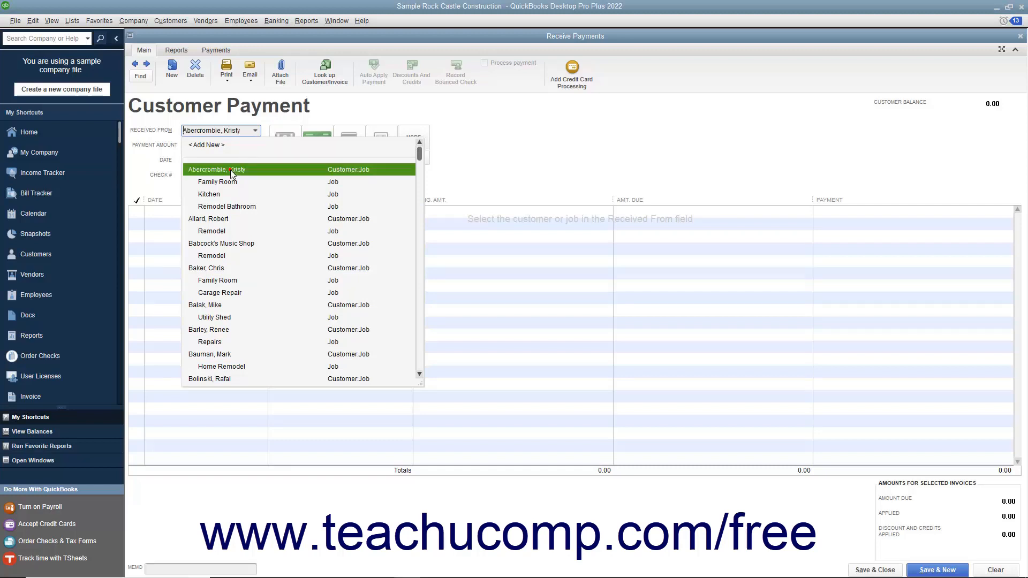
click(216, 169)
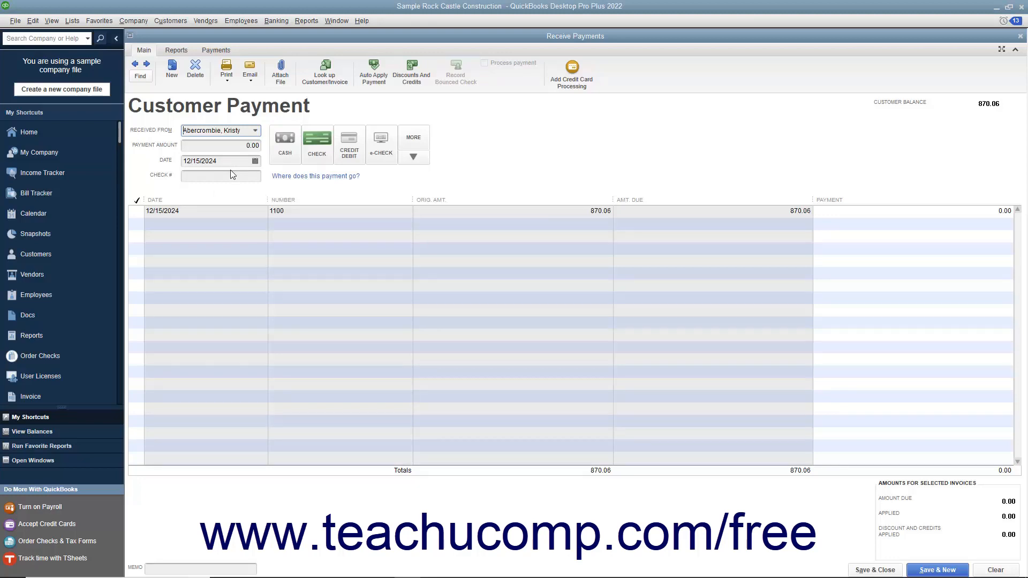
click(255, 161)
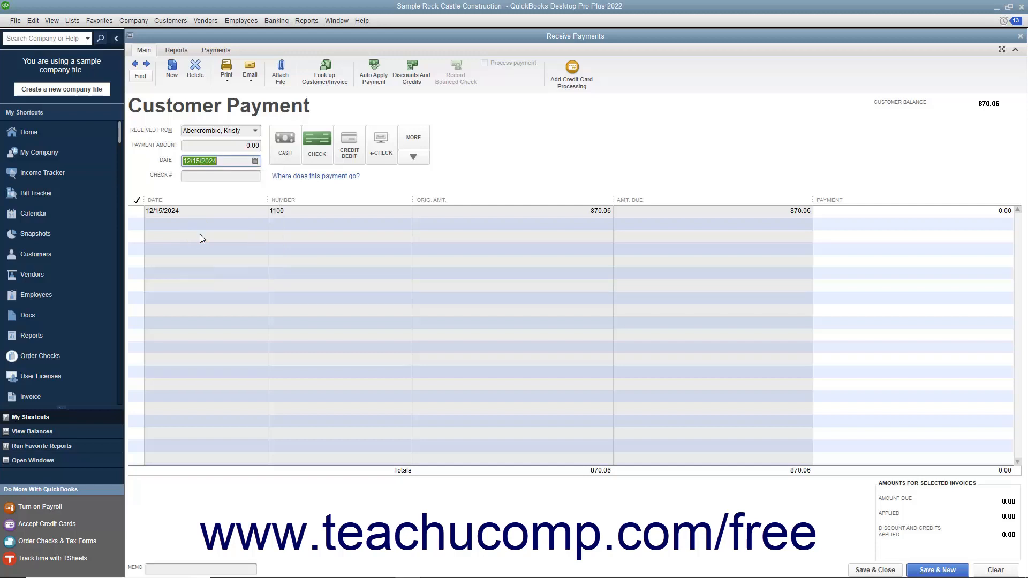
mouse_move(243, 157)
text(870.06)
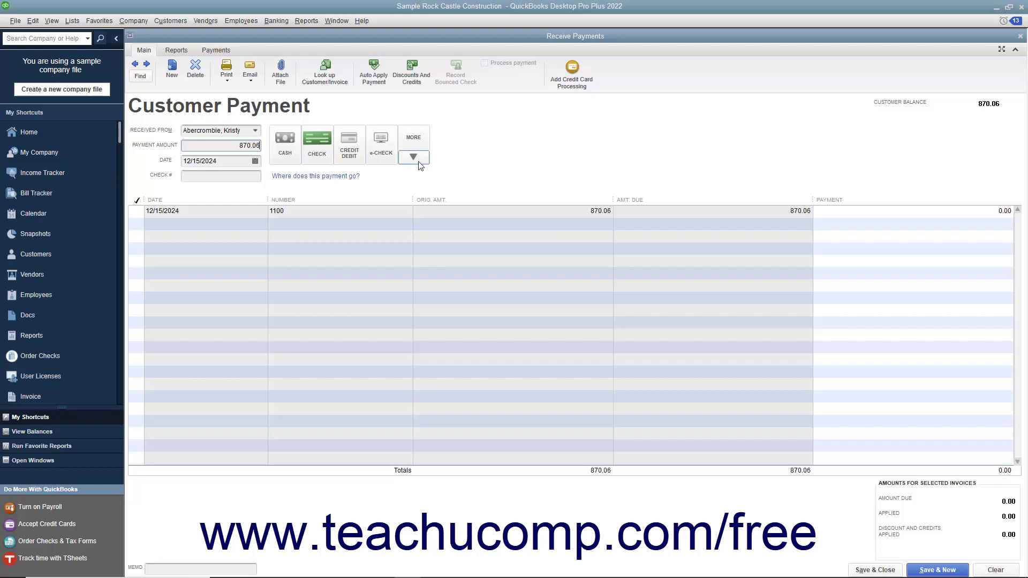
Apply the full 870.06 to invoice 1100 and keep Check as the payment method after viewing the card dialog.
click(414, 157)
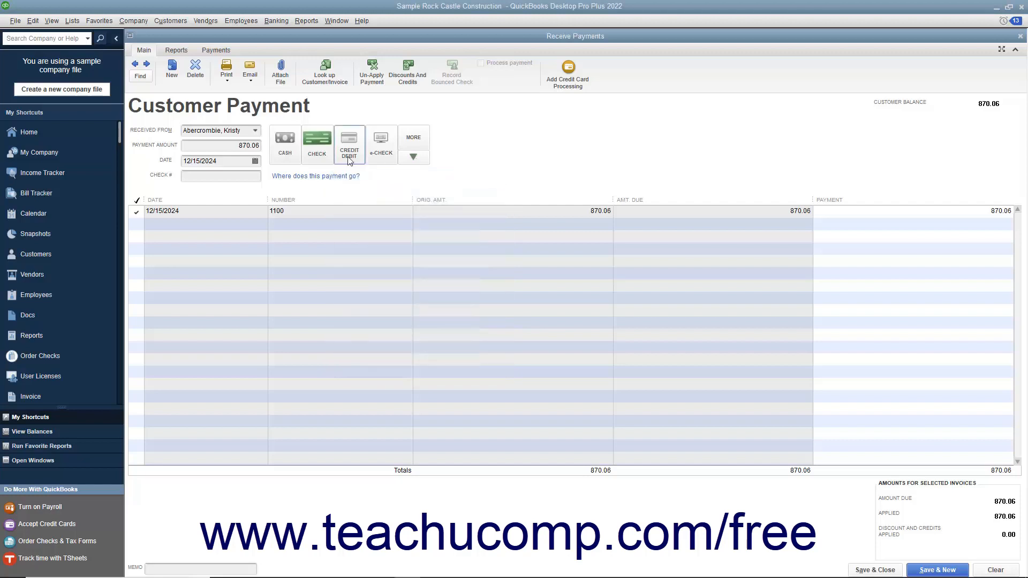
click(349, 139)
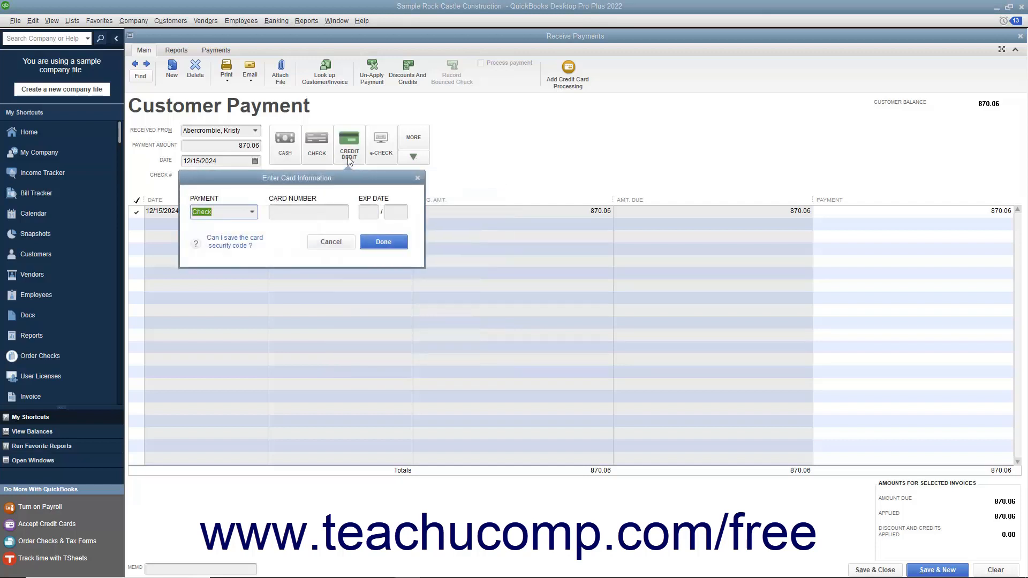
click(252, 211)
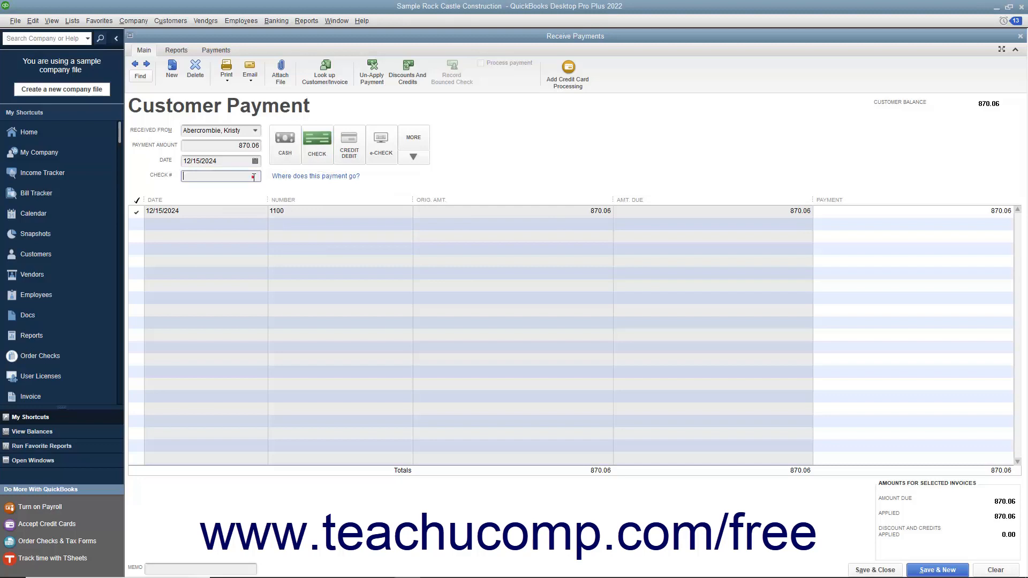
Record check number 8585 and save the payment with Save & New.
text(8585)
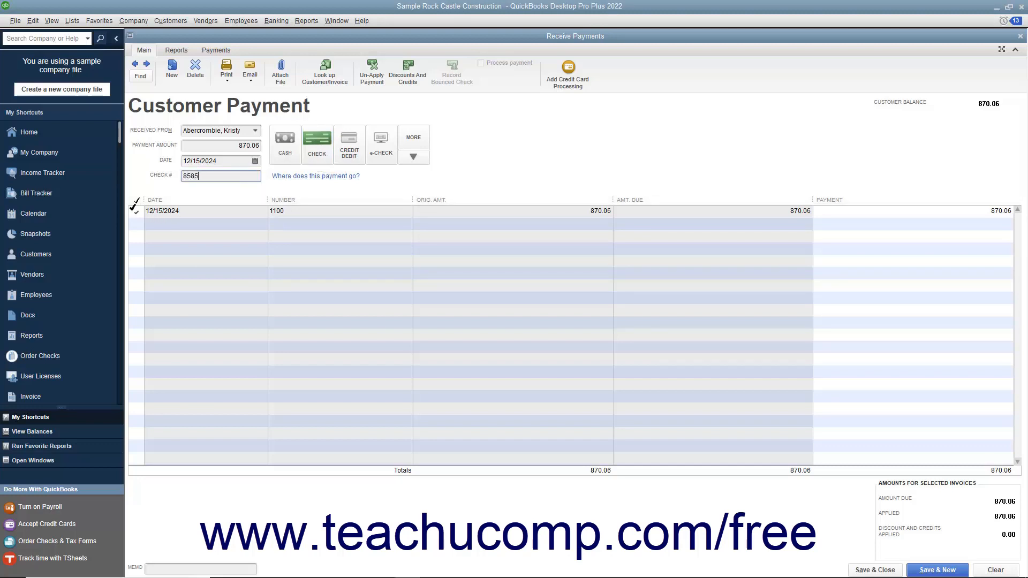
mouse_move(163, 226)
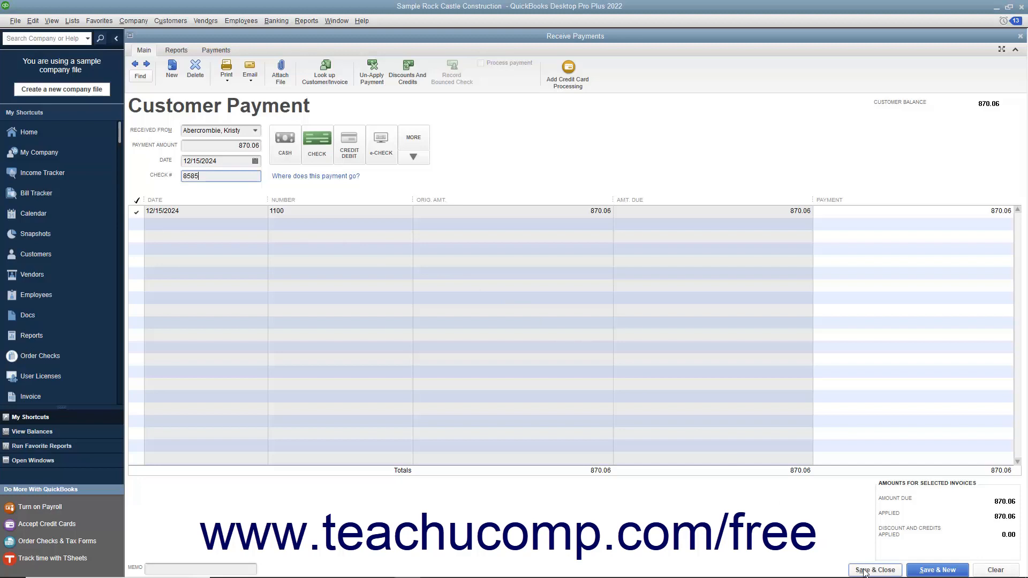
mouse_move(936, 570)
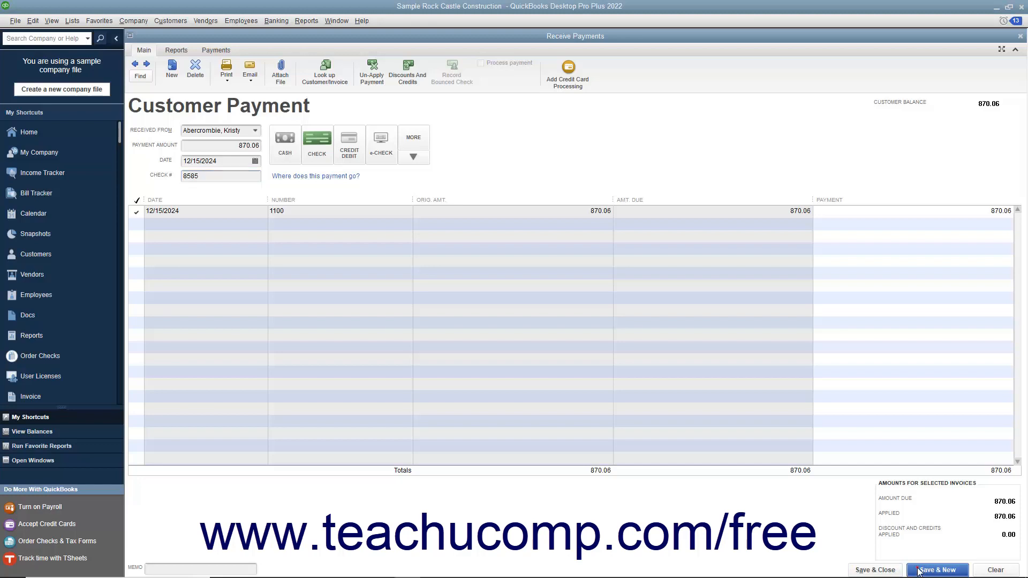
click(936, 570)
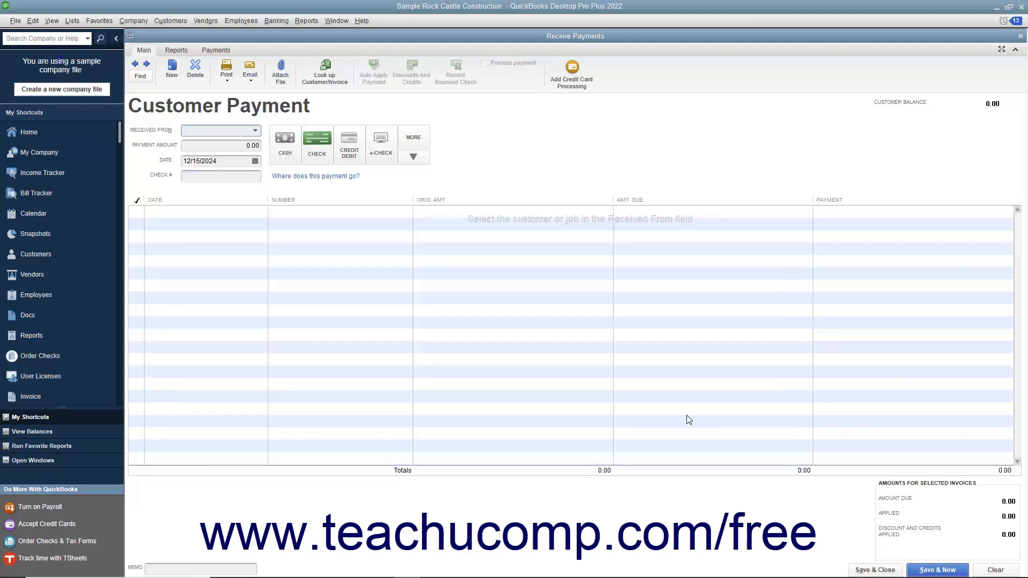
mouse_move(671, 407)
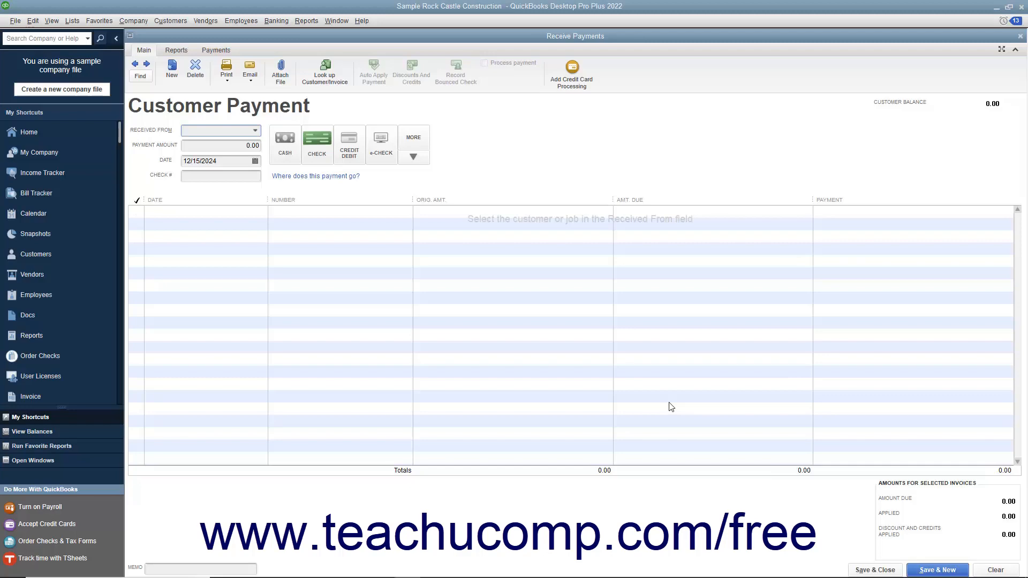